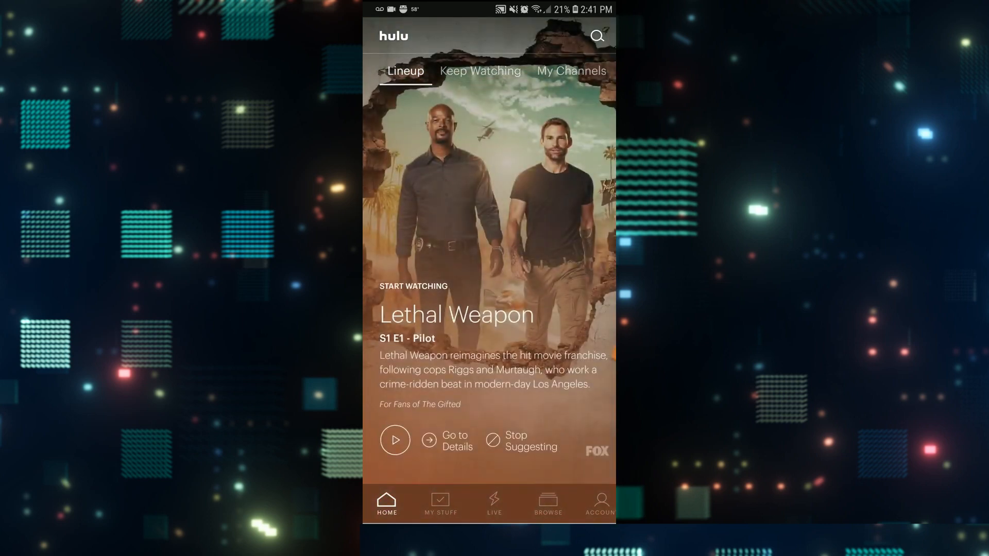
Start playing Siren S1 E1 'Pilot' from the Hulu home screen
{"action": "left_click", "coordinate": [394, 440]}
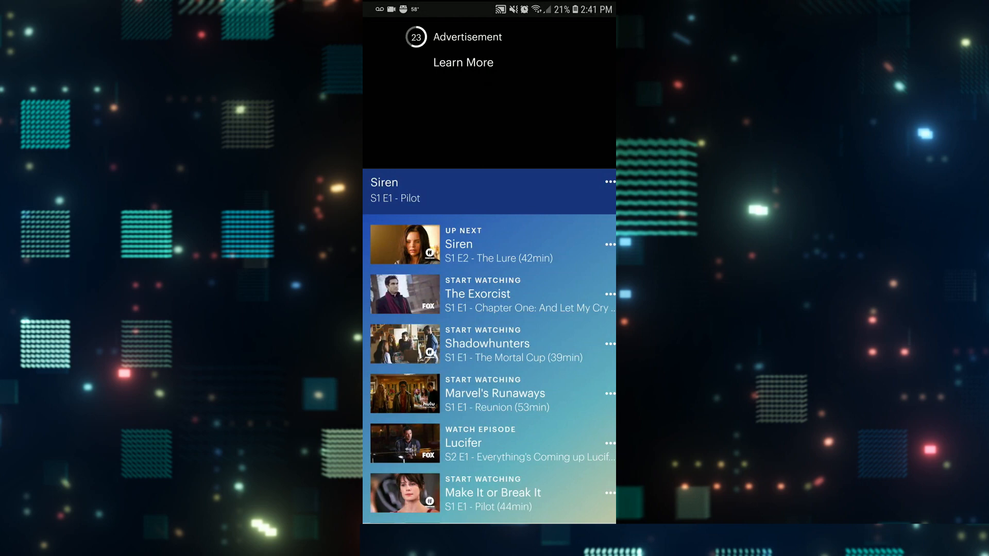
Reveal the player controls and open the video player settings
{"action": "left_click", "coordinate": [495, 95]}
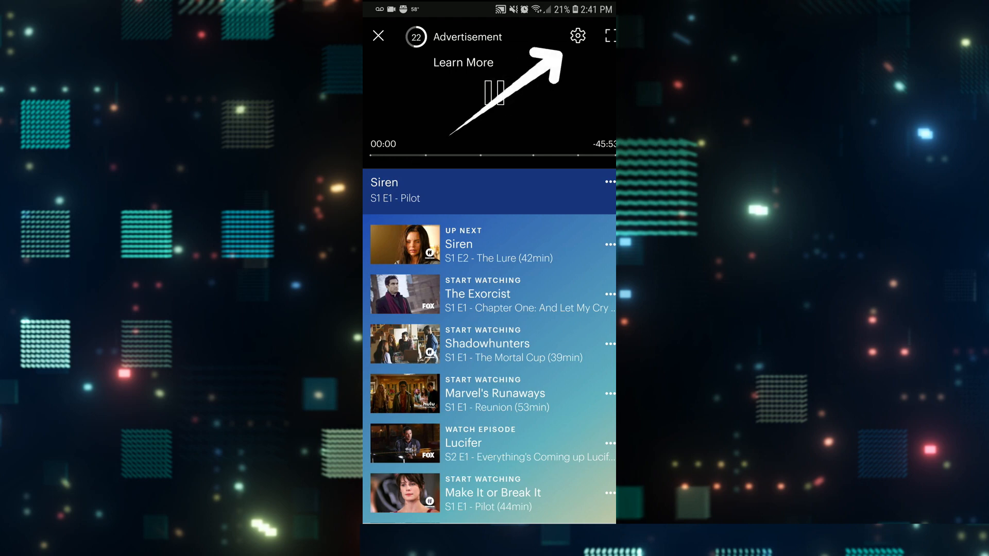
{"action": "left_click", "coordinate": [577, 35]}
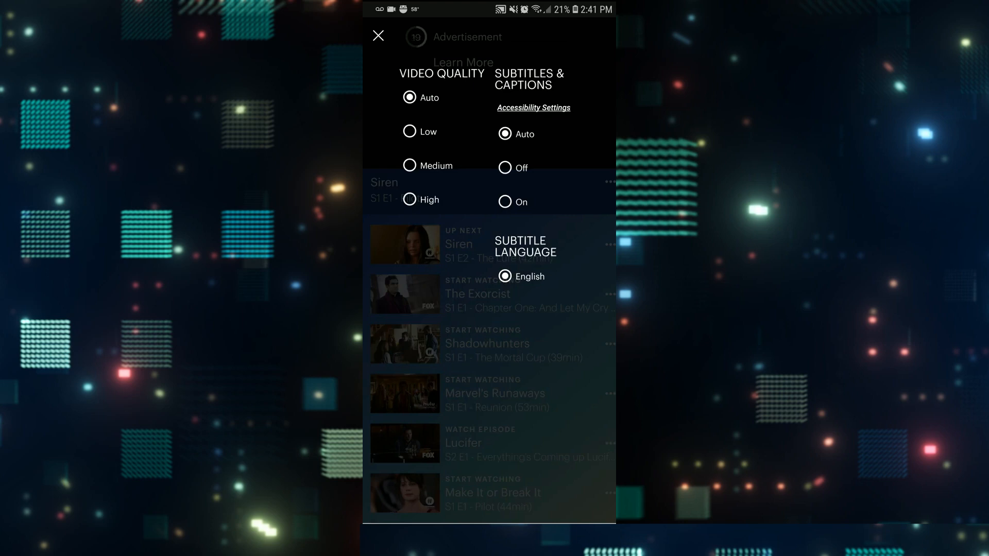
Choose Low under Video Quality and close the player settings
{"action": "left_click", "coordinate": [409, 132]}
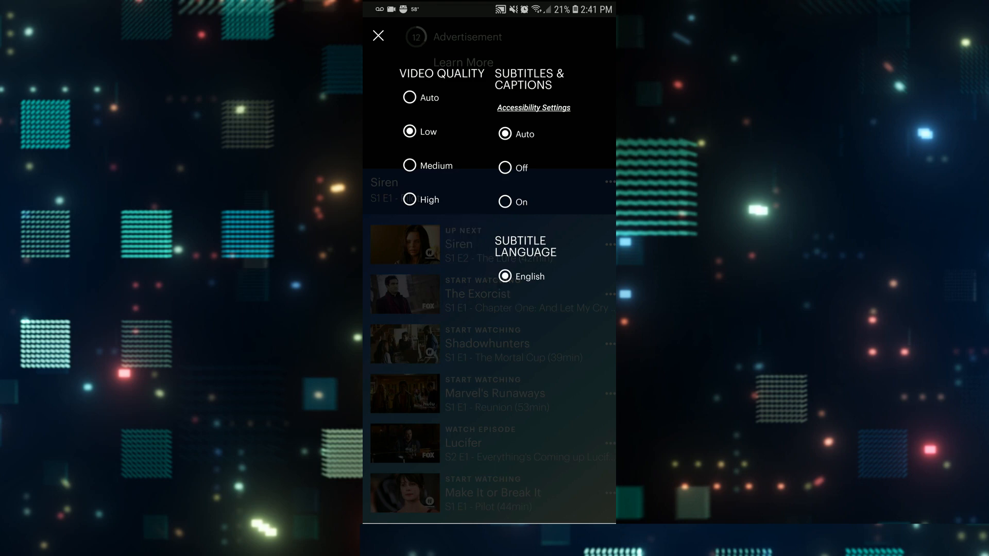
{"action": "left_click", "coordinate": [379, 36]}
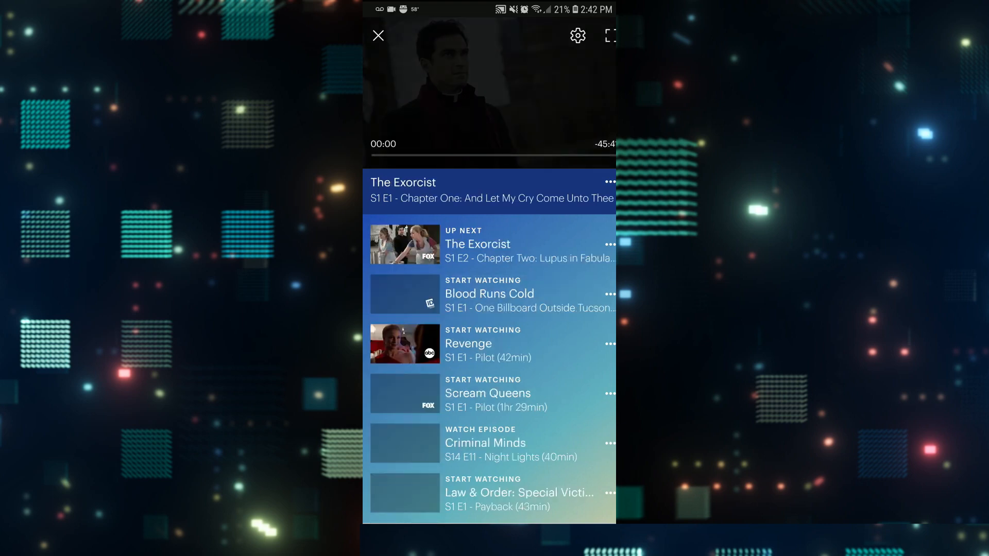
{"action": "left_click", "coordinate": [577, 36]}
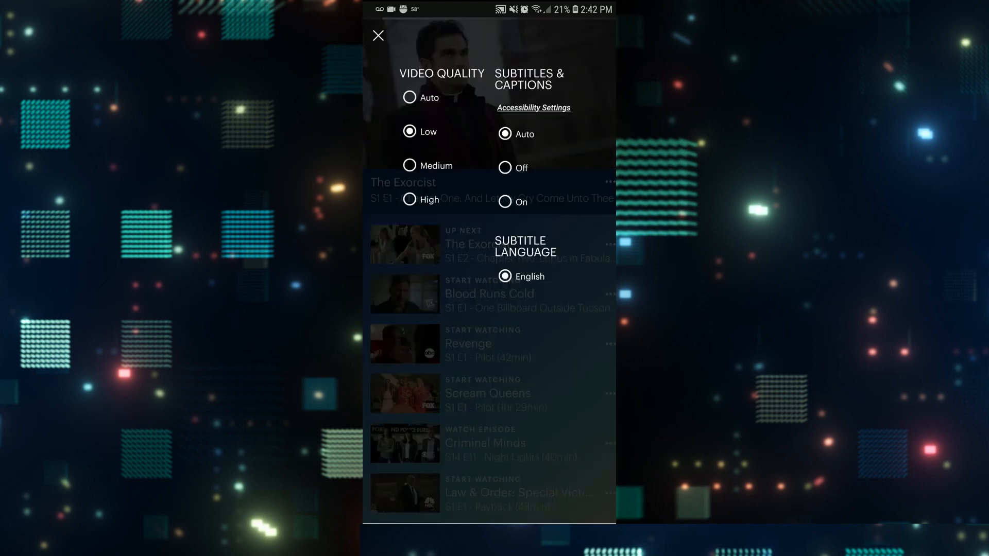
{"action": "left_click", "coordinate": [379, 36]}
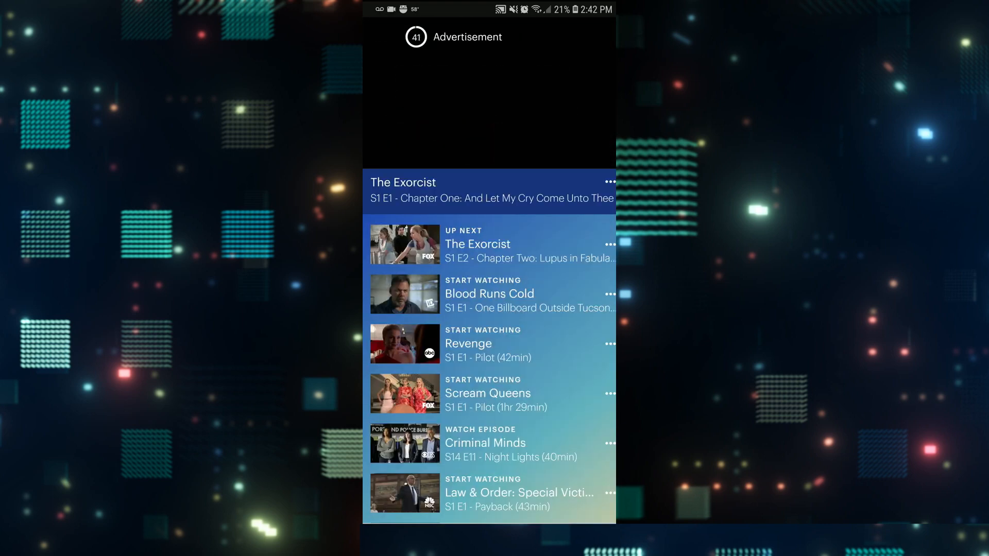